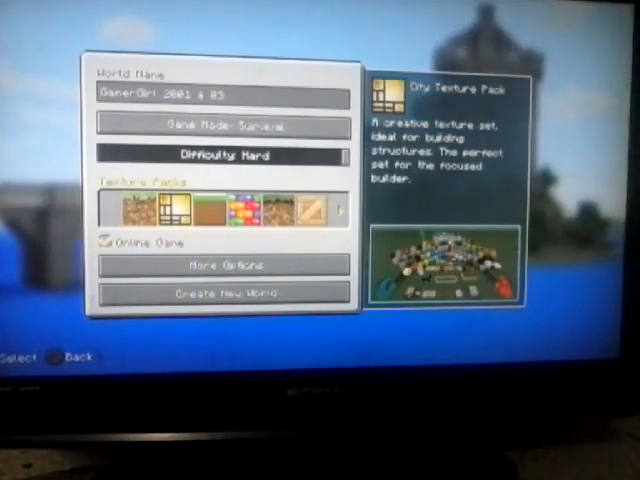
- Go into More Options and begin entering the world generator seed
left_click(218, 264)
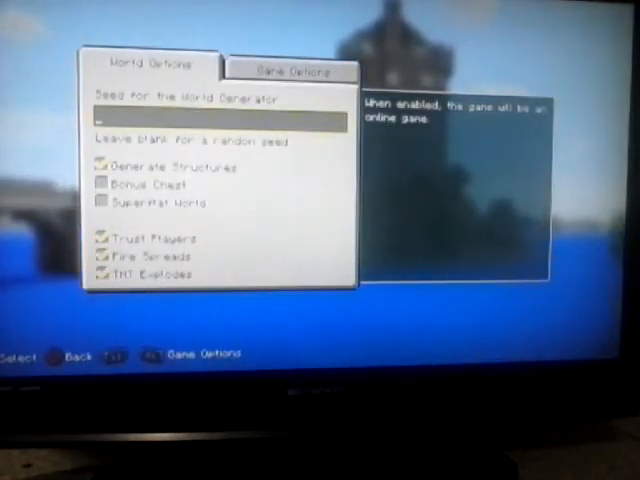
left_click(208, 116)
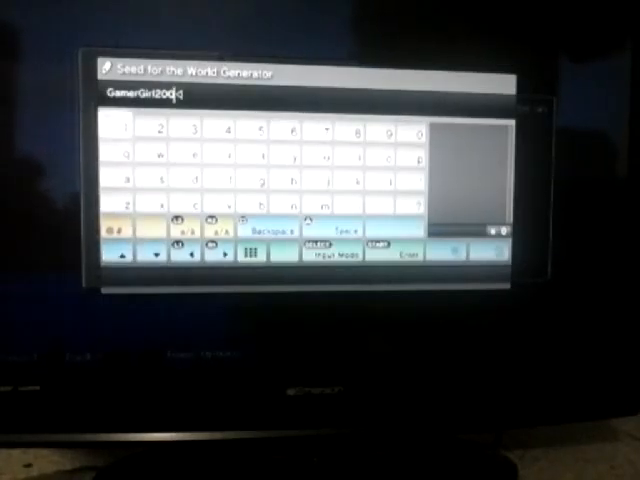
- Finish the seed GamerGirl2001 and confirm it back to World Options
type("1")
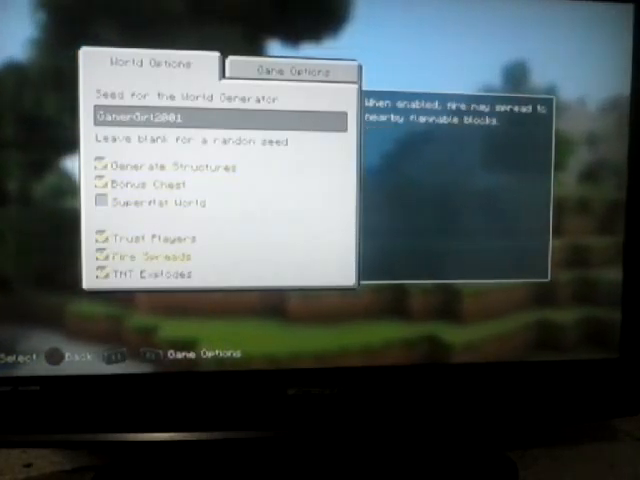
- Disable Fire Spreads and return to the Create New World screen
left_click(102, 238)
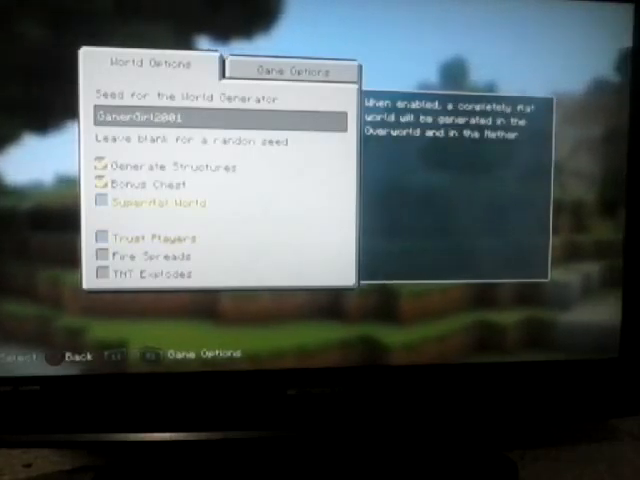
left_click(290, 68)
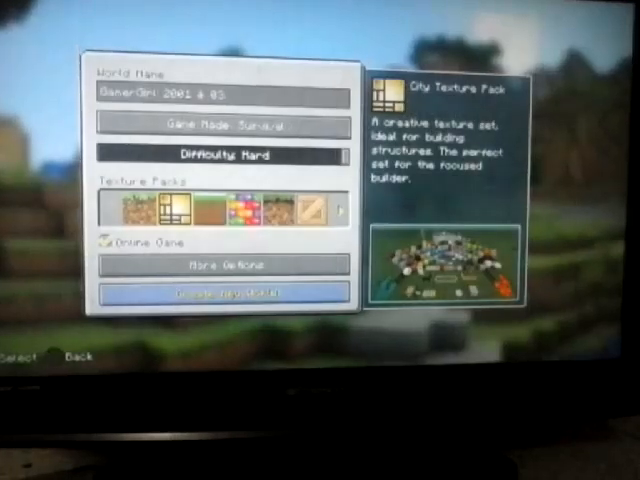
- Request Create New World, cancel the Start Game warning once, then request it again
left_click(220, 292)
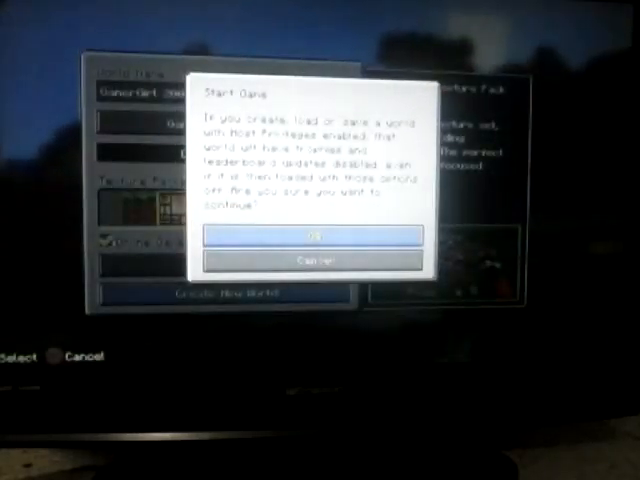
left_click(310, 236)
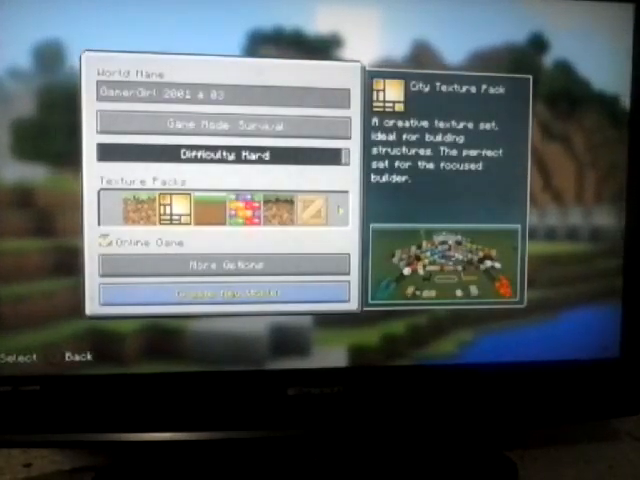
left_click(220, 292)
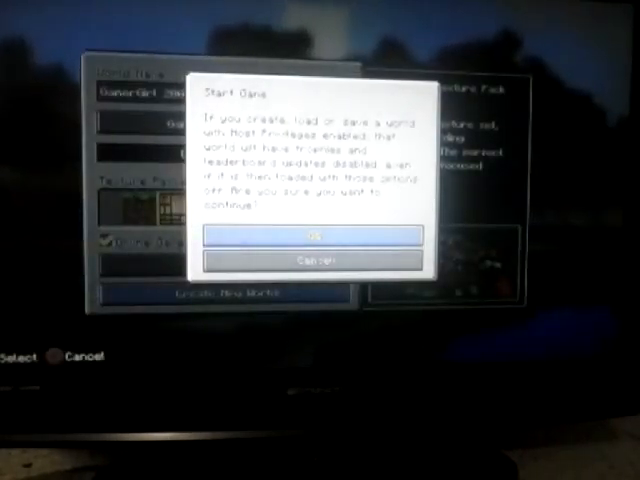